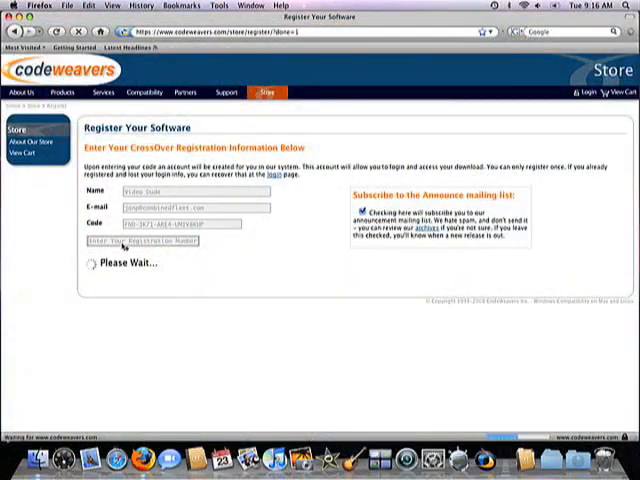
Return to the CodeWeavers home page from the Register Your Software page
left_click(128, 240)
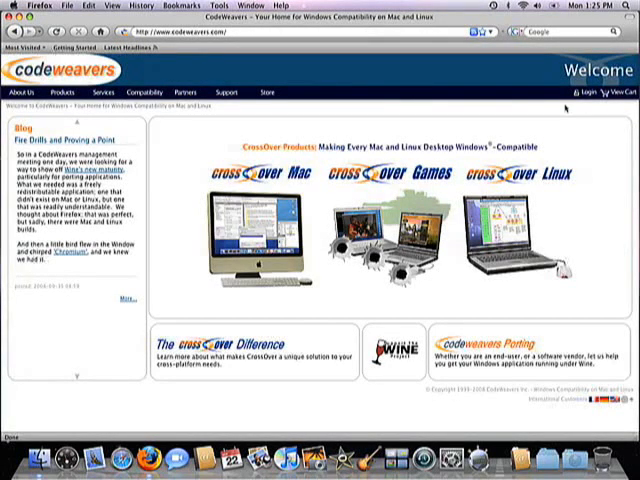
left_click(586, 92)
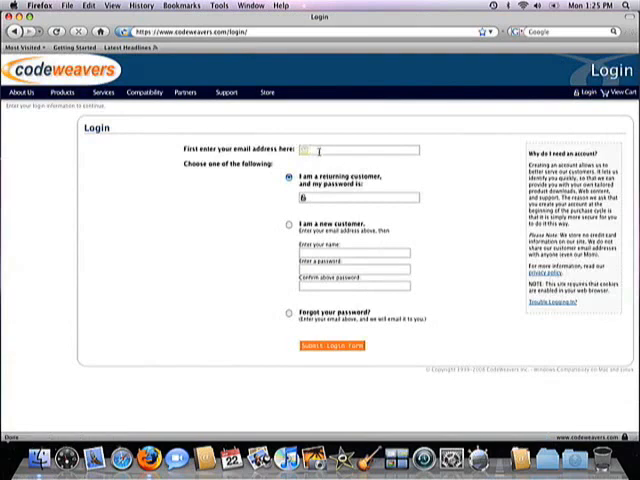
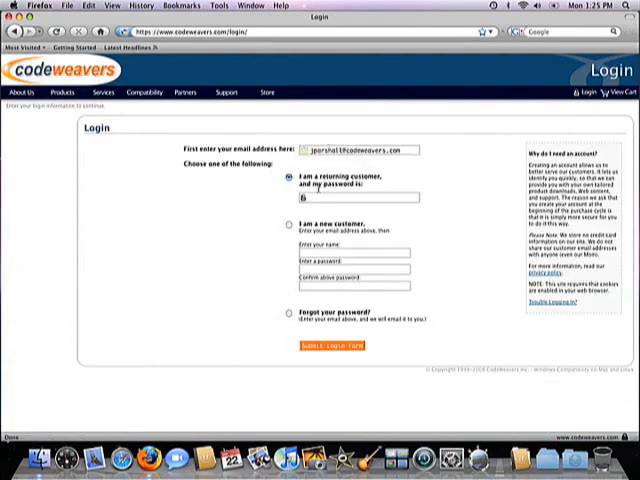
type("*")
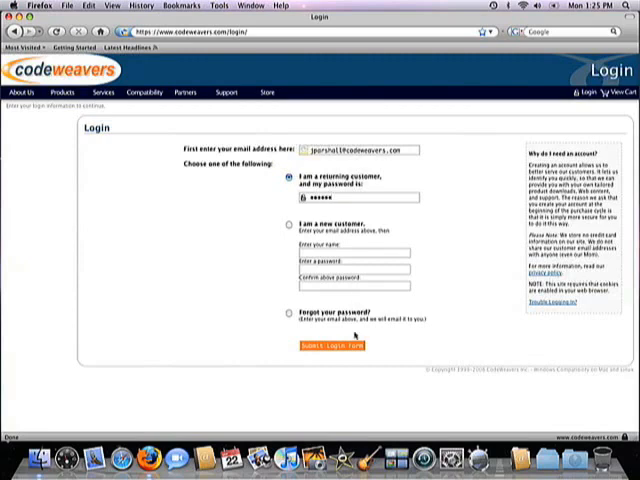
left_click(320, 344)
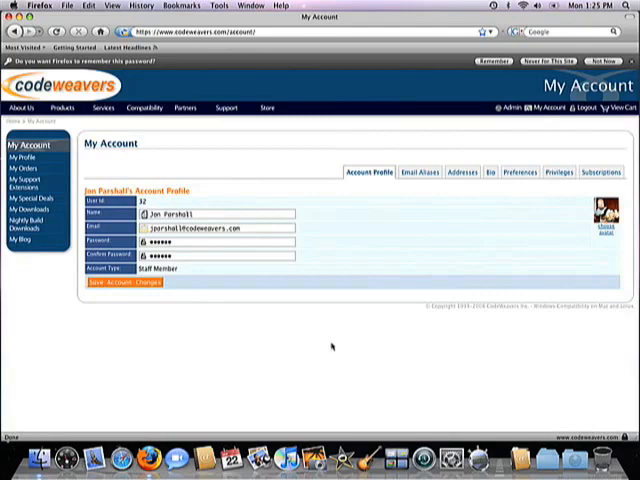
mouse_move(28, 228)
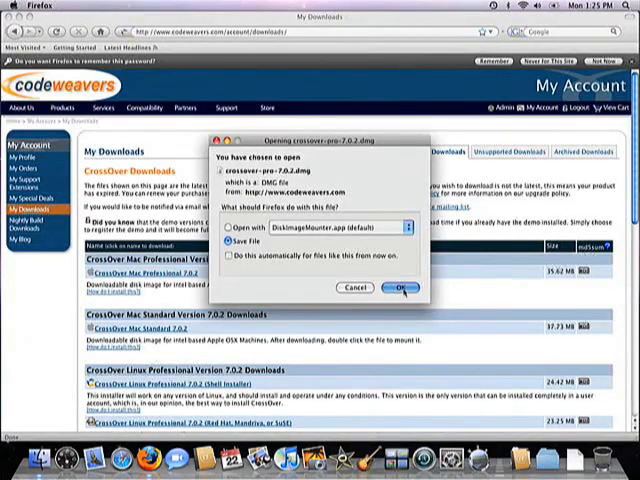
Save the CrossOver Mac Pro disk image from My Downloads
left_click(400, 288)
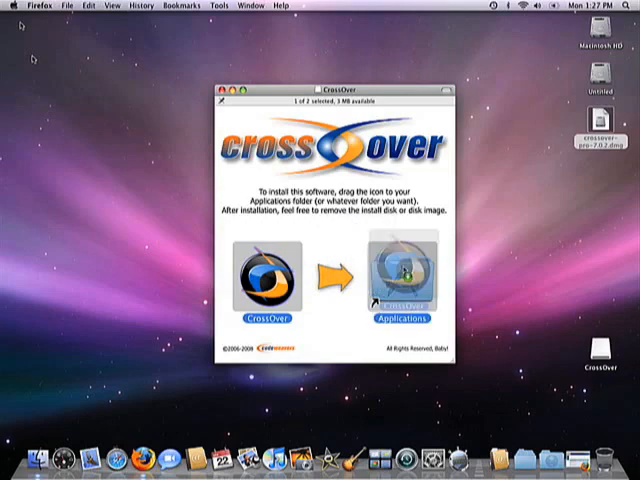
Drag CrossOver onto the Applications folder in the installer window
left_click_drag(264, 284, 400, 290)
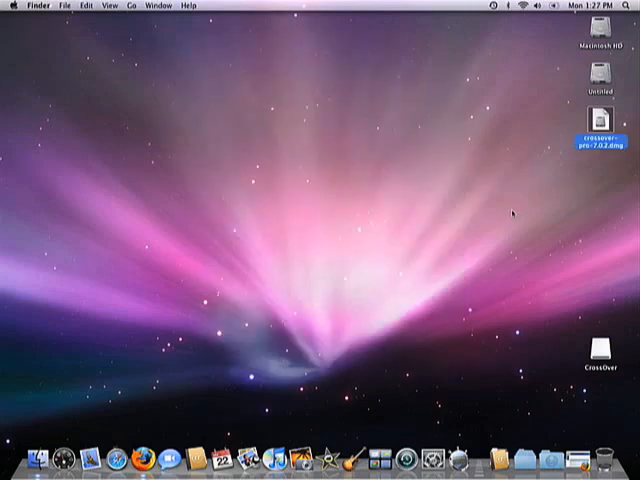
Eject the CrossOver disk and launch CrossOver from the Applications folder
right_click(596, 138)
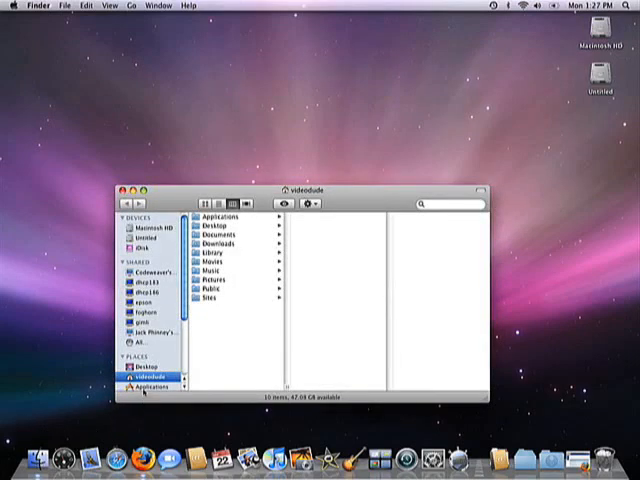
left_click(152, 390)
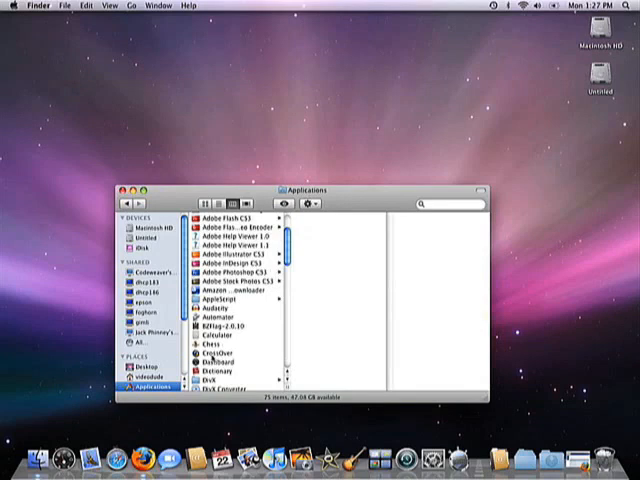
left_click(210, 354)
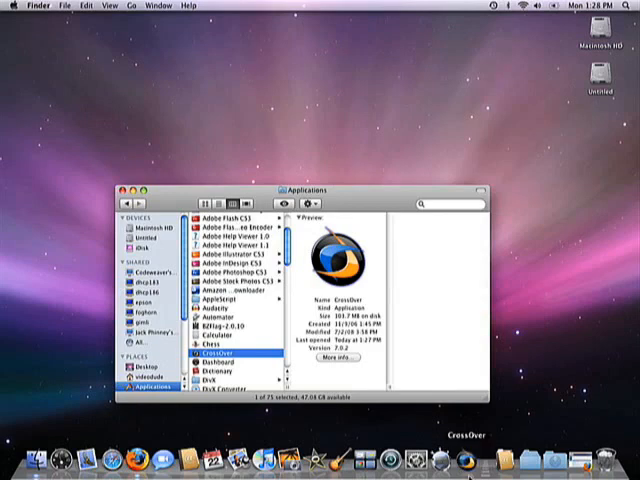
left_click(126, 190)
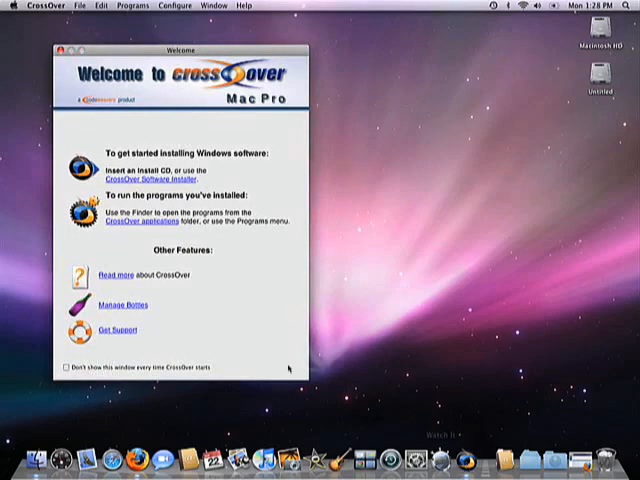
mouse_move(276, 358)
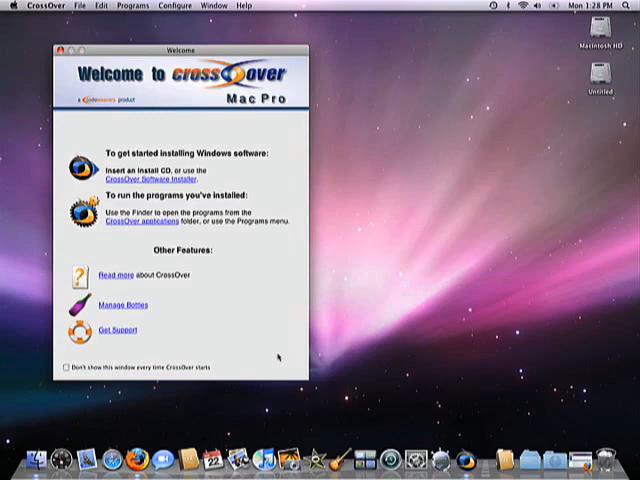